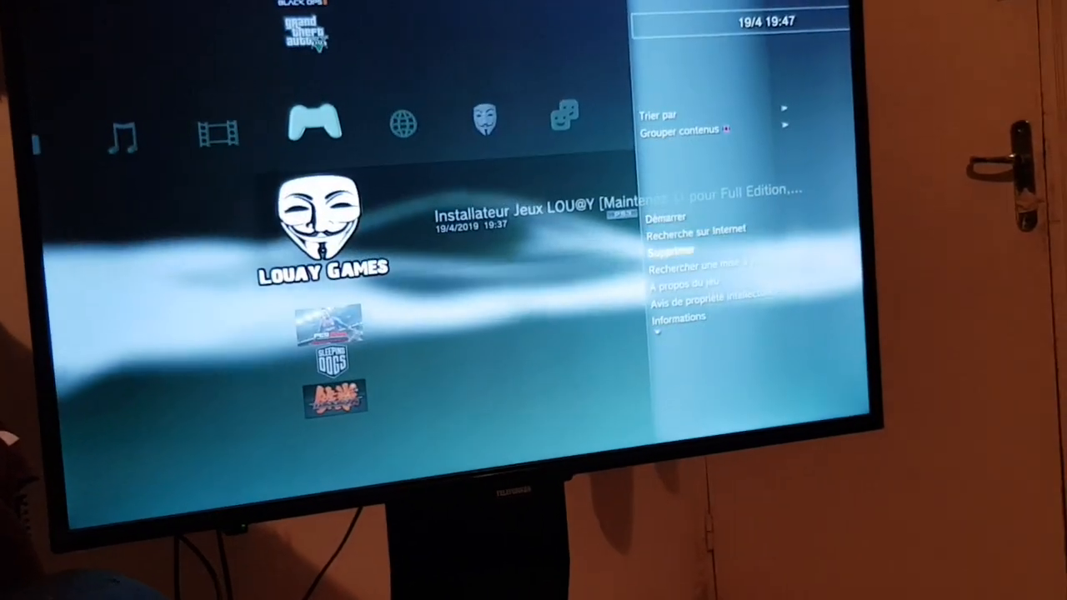
- Confirm deletion of the LOUAY Games installer and then Sleeping Dogs with Oui
left_click(671, 250)
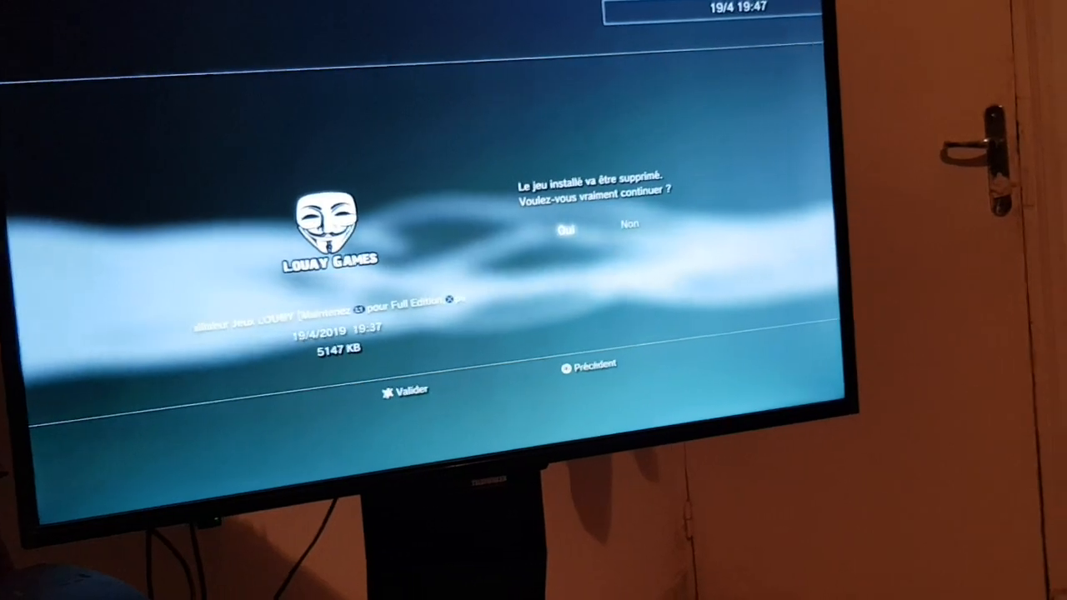
left_click(565, 230)
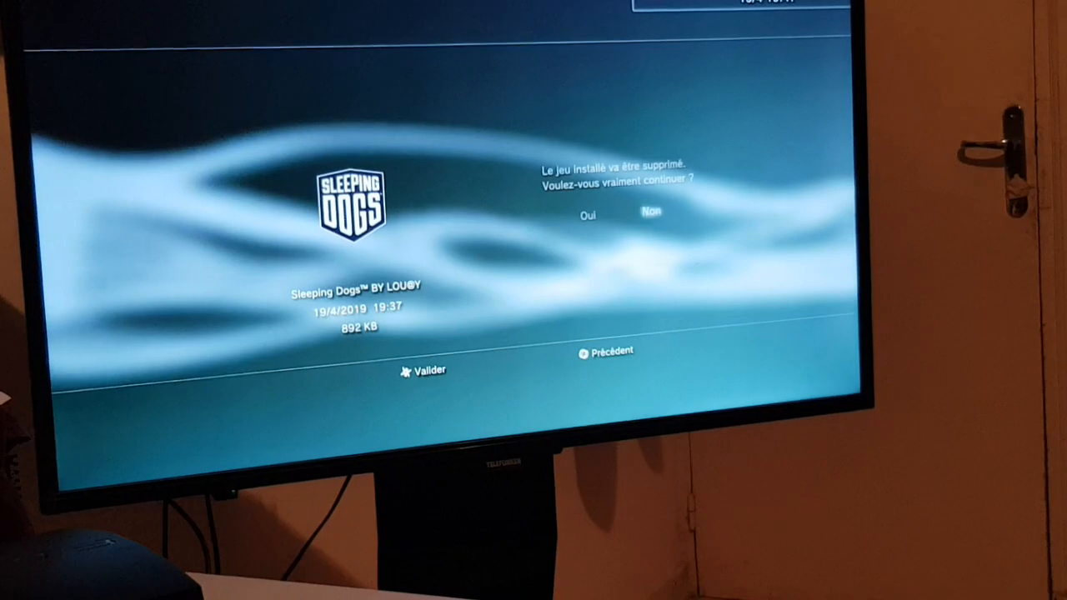
left_click(587, 215)
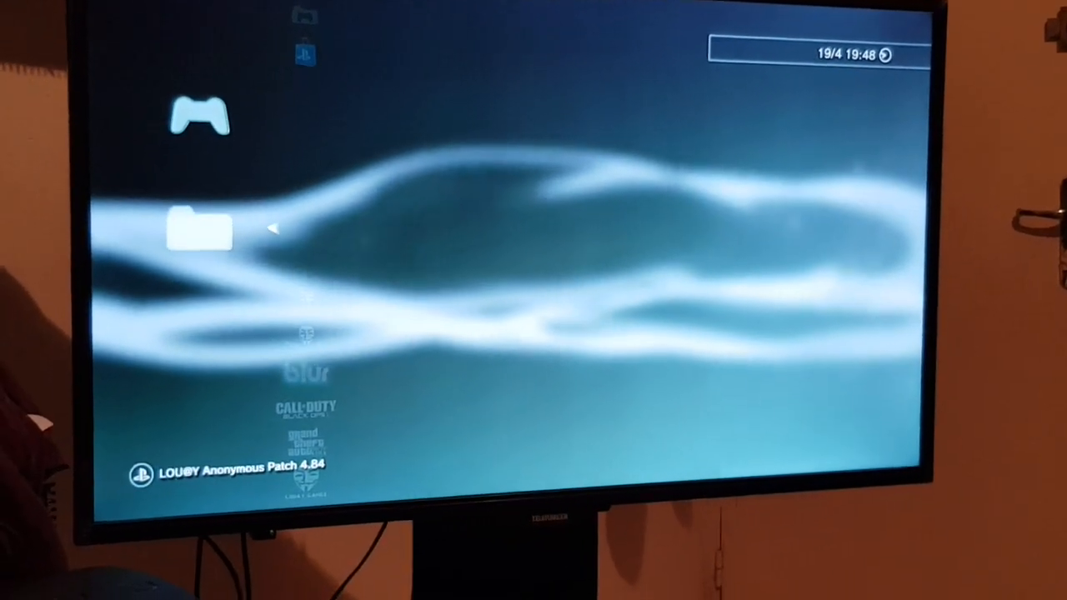
- Remove the reinstalled LOUAY Games installer from the Game column, confirming with X
left_click(200, 230)
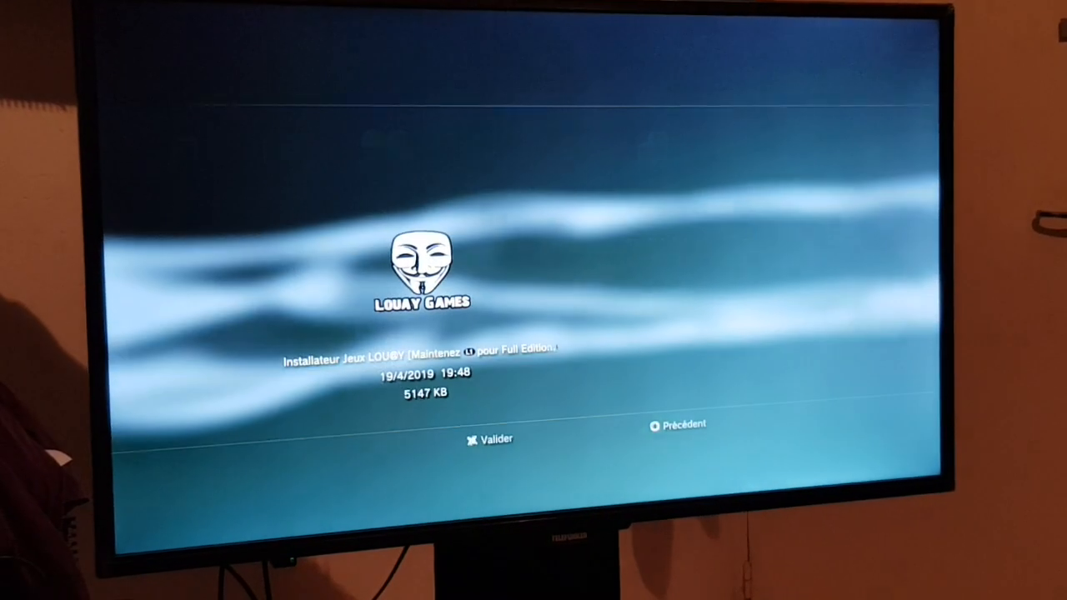
left_click(489, 440)
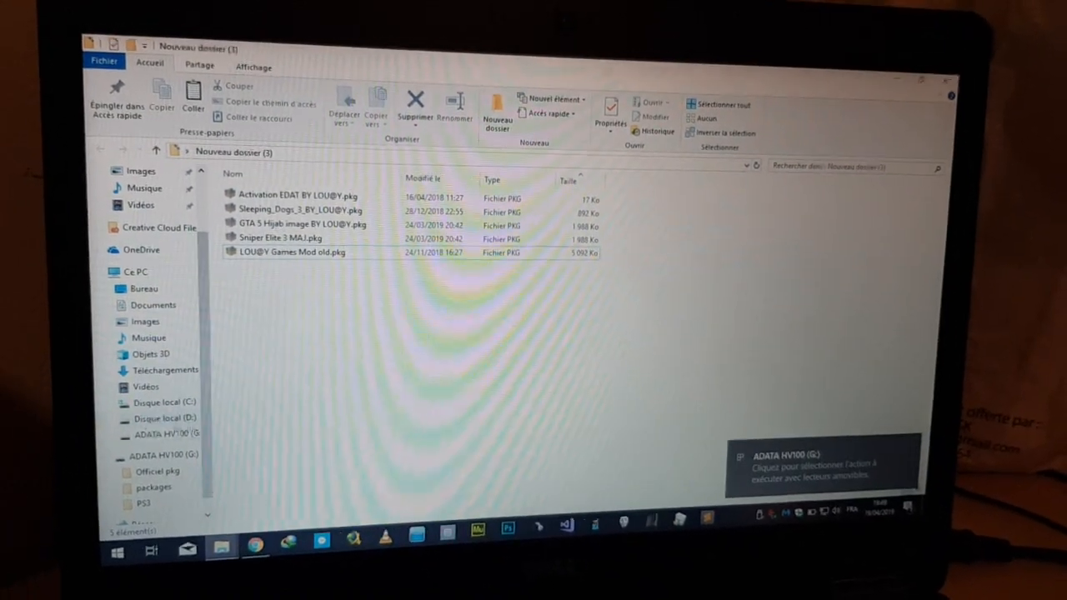
- Launch FAT Sorter from the Start menu over the ADATA HV100 (G:) file view
left_click(167, 434)
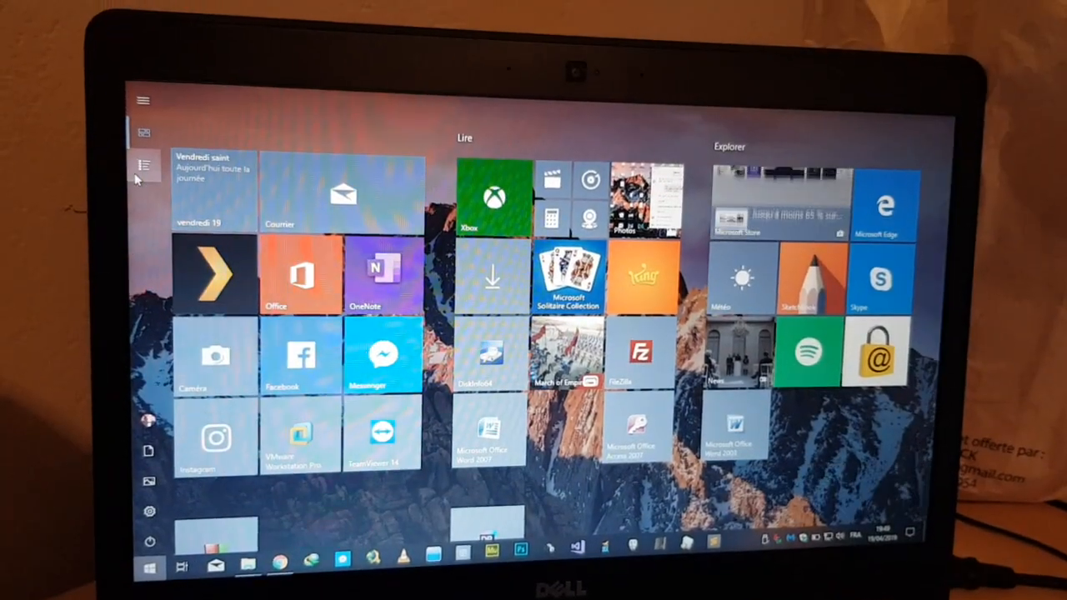
left_click(143, 165)
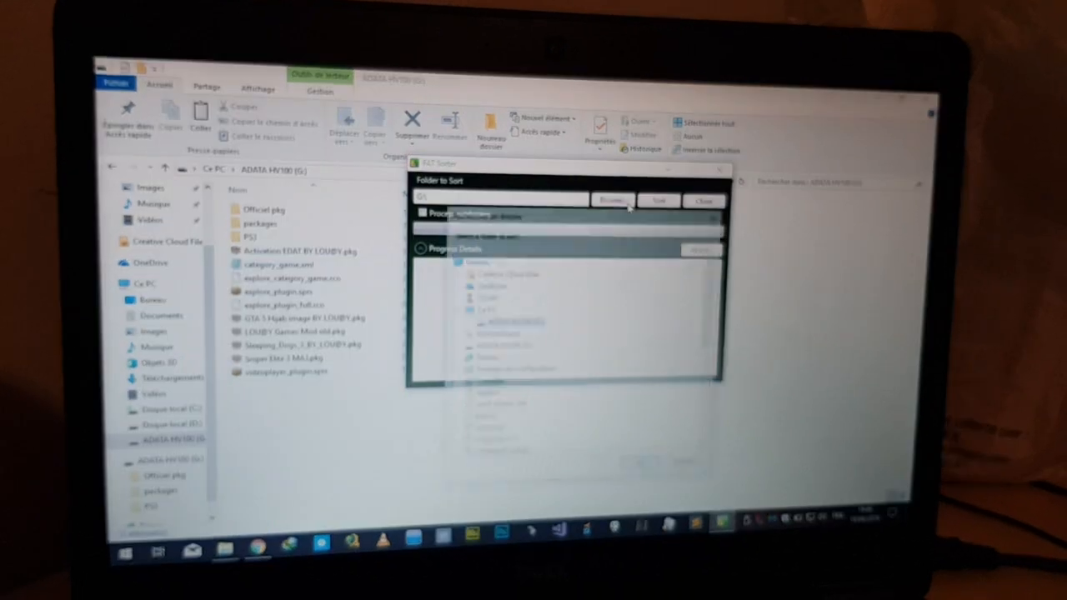
- Select the ADATA HV100 (G:) drive as the target and run the sort to completion
left_click(609, 195)
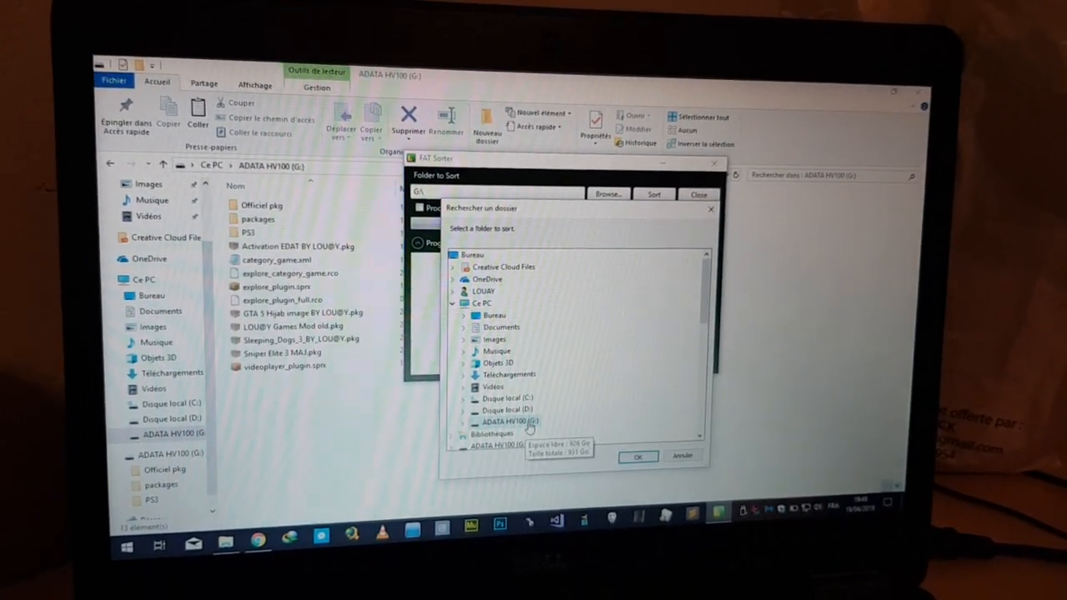
left_click(637, 457)
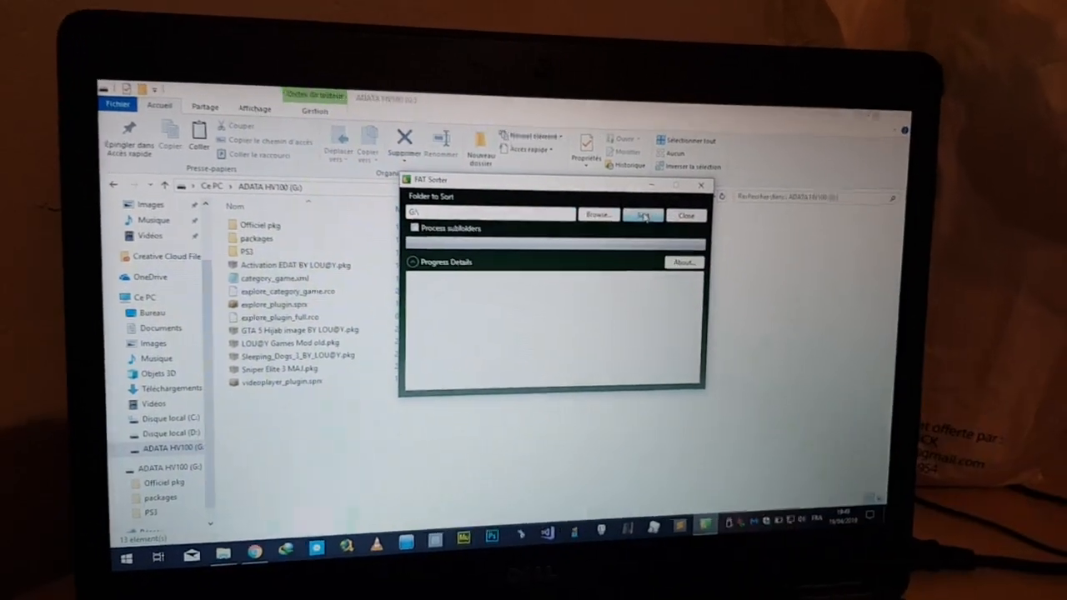
left_click(642, 216)
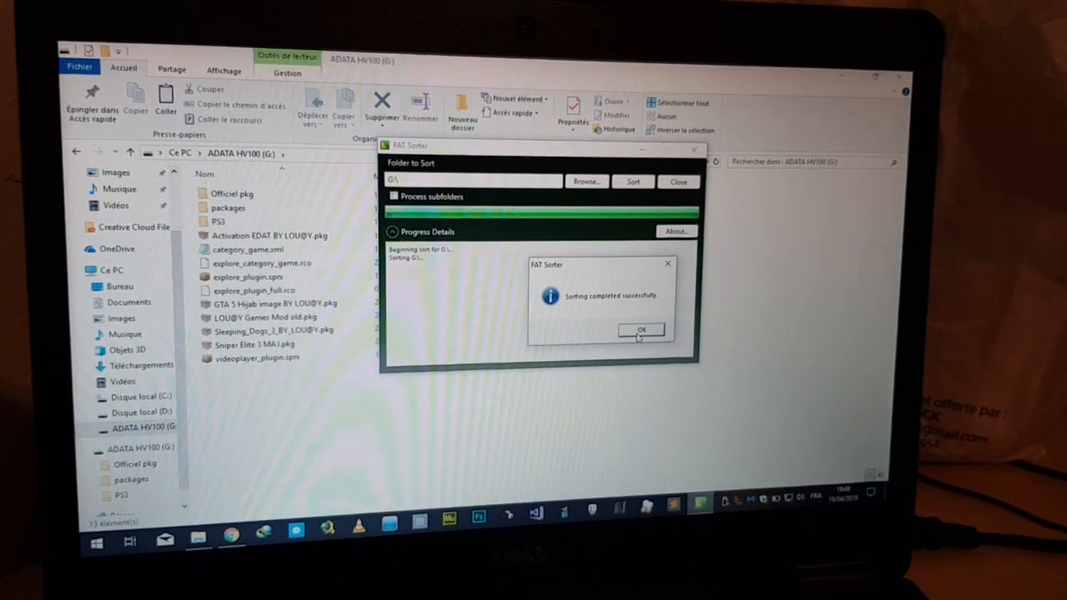
left_click(640, 330)
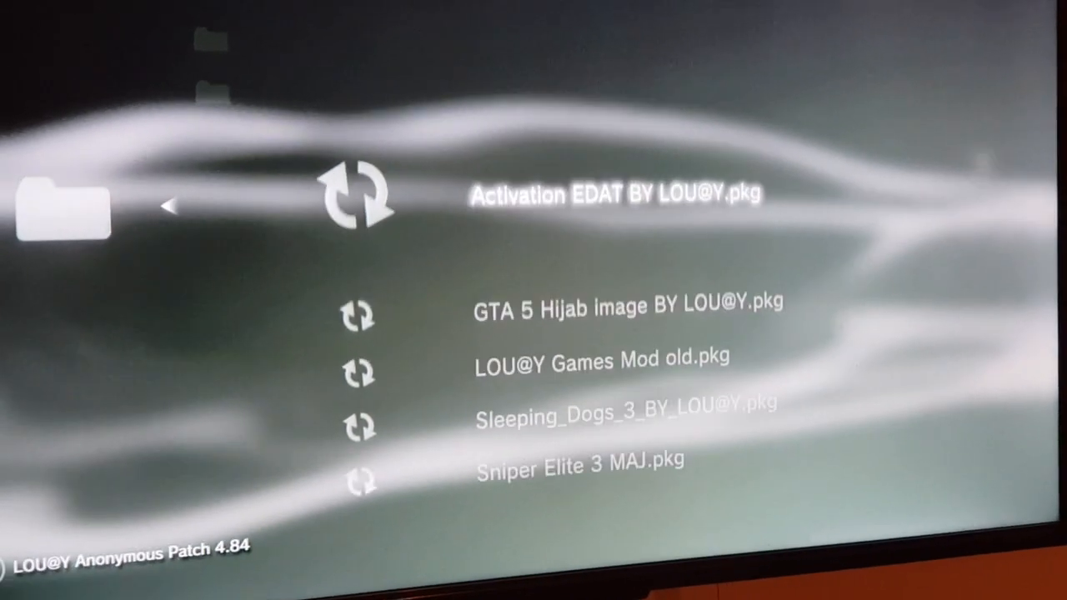
- Scroll through the Install Package Files list showing the five sorted .pkg files
scroll("down", 3)
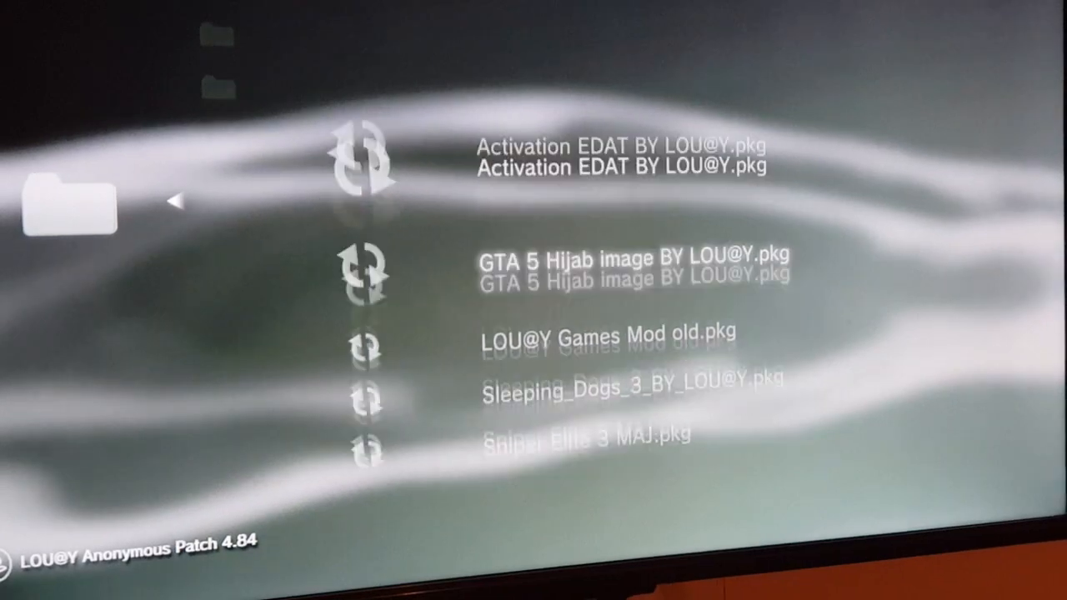